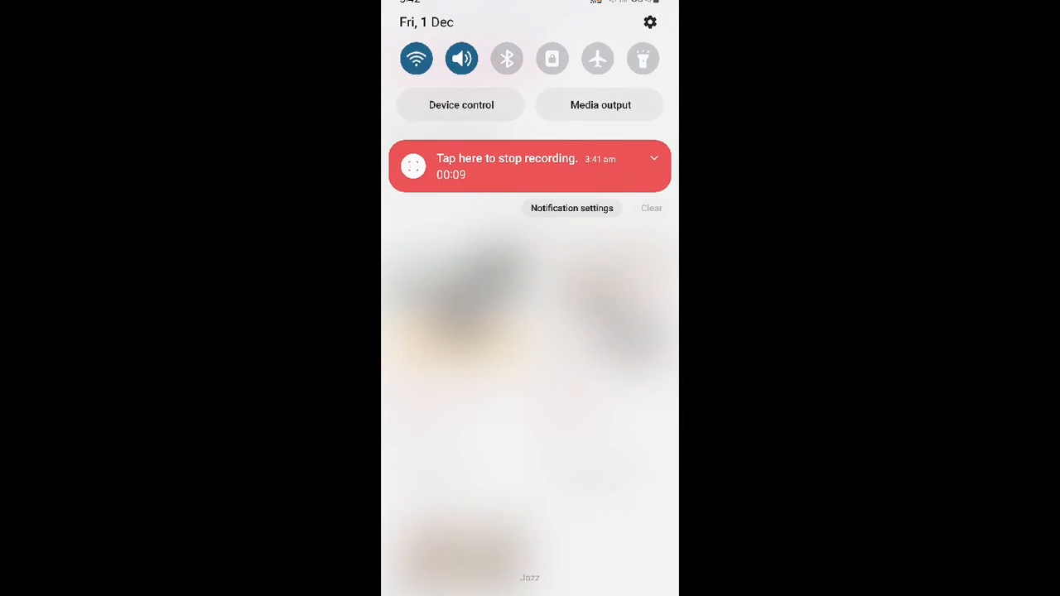
Step: Dismiss the phone's notification shade and scroll the Handmade Candles category page
click(552, 58)
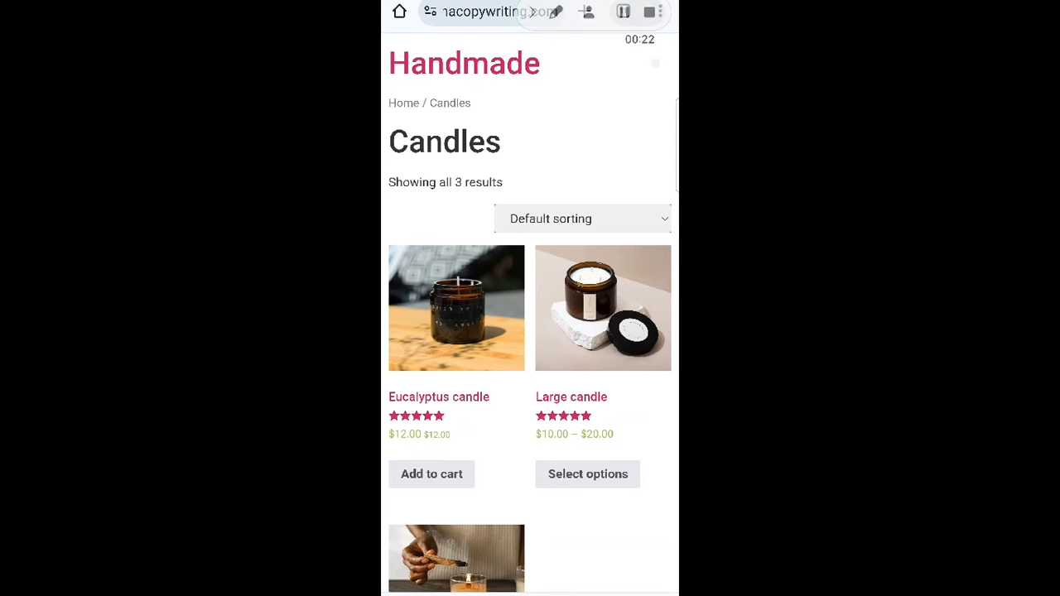
scroll(down, 3)
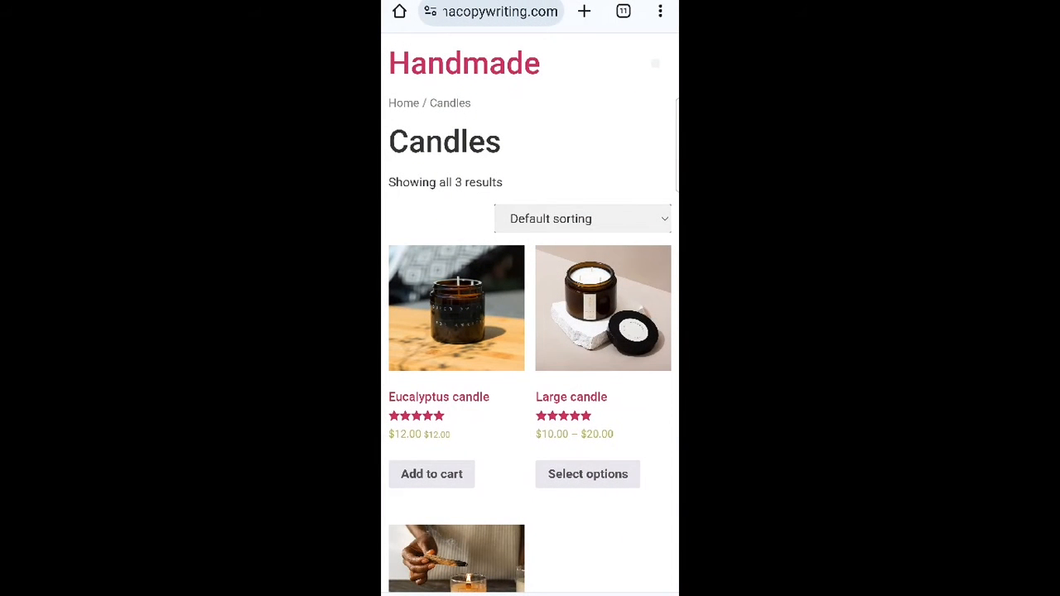
Step: Switch to the wp-admin dashboard and scroll the sidebar to the Plugins menu
click(298, 12)
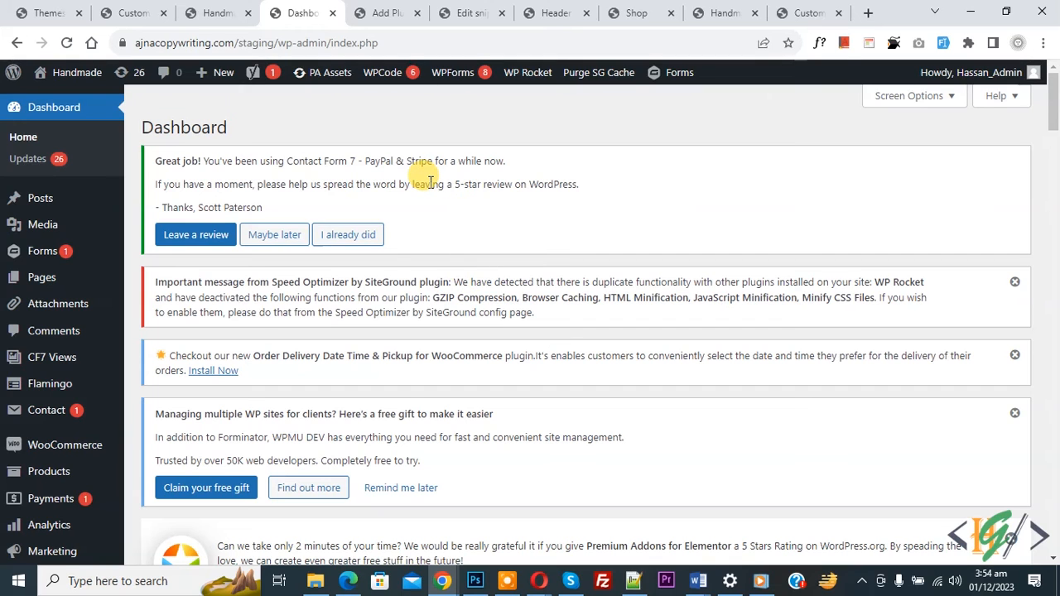
scroll(down, 3)
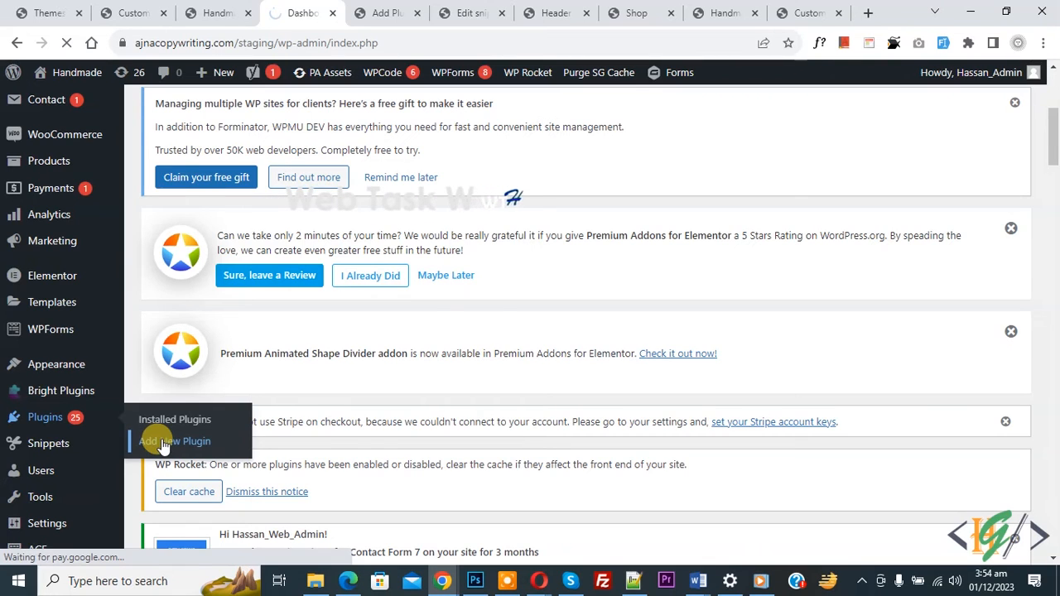
Step: Search for 'Prevent Landscape Rotation', install it, and activate it
click(174, 441)
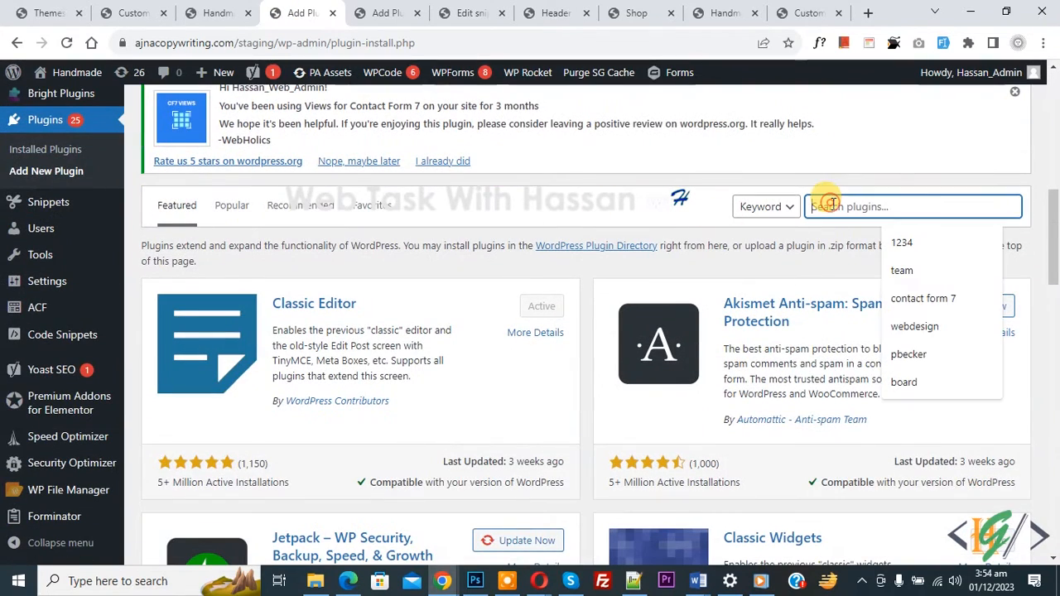
text(Prevent Landscape Rotation)
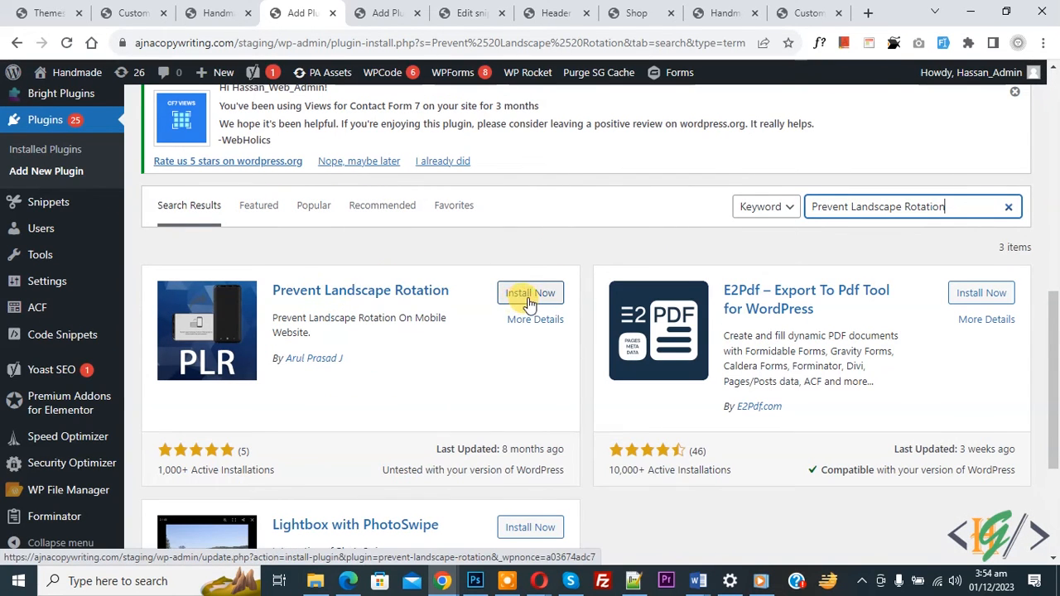
click(531, 292)
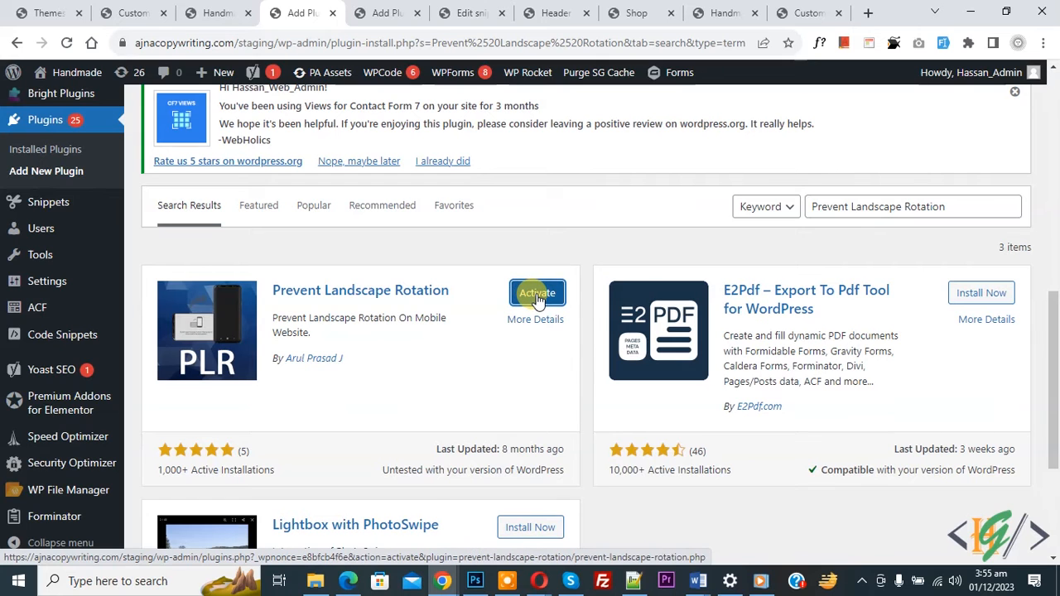
click(537, 293)
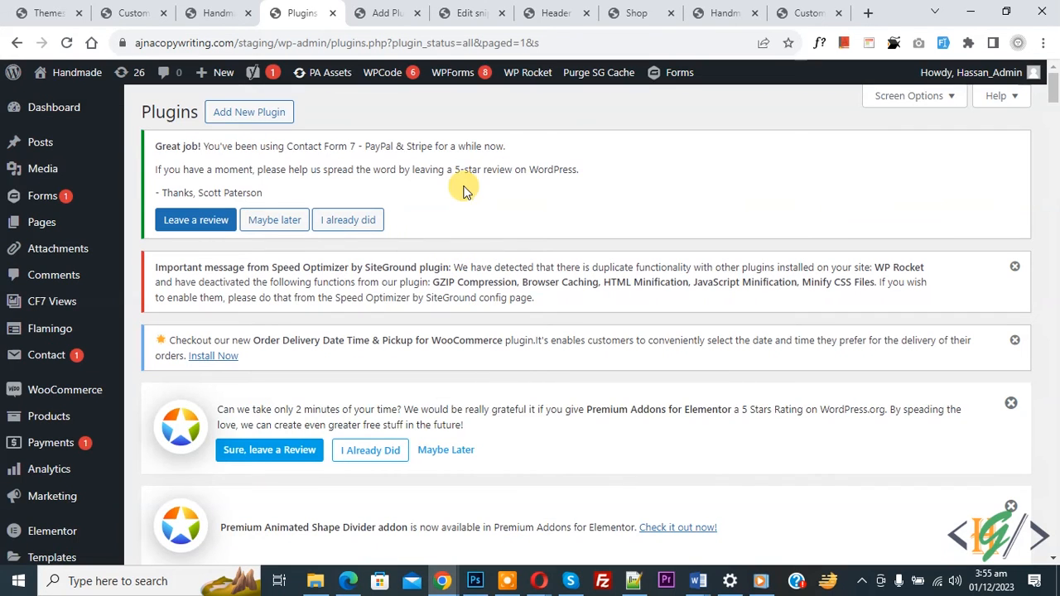
Step: Go to Settings > Prevent Landscape Rotation to show its message and color options
scroll(down, 3)
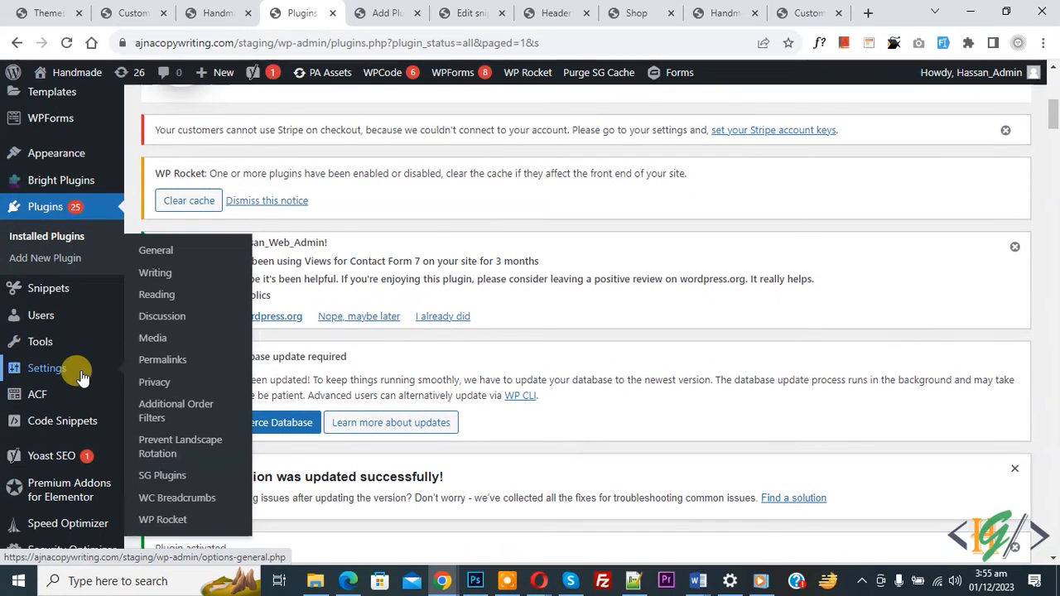
mouse_move(179, 447)
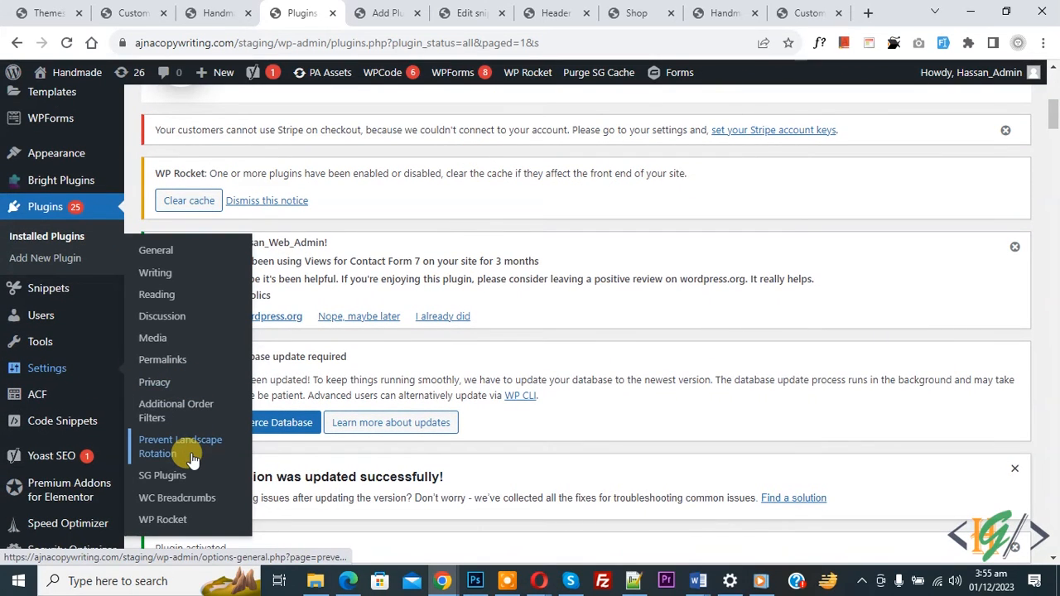
click(180, 447)
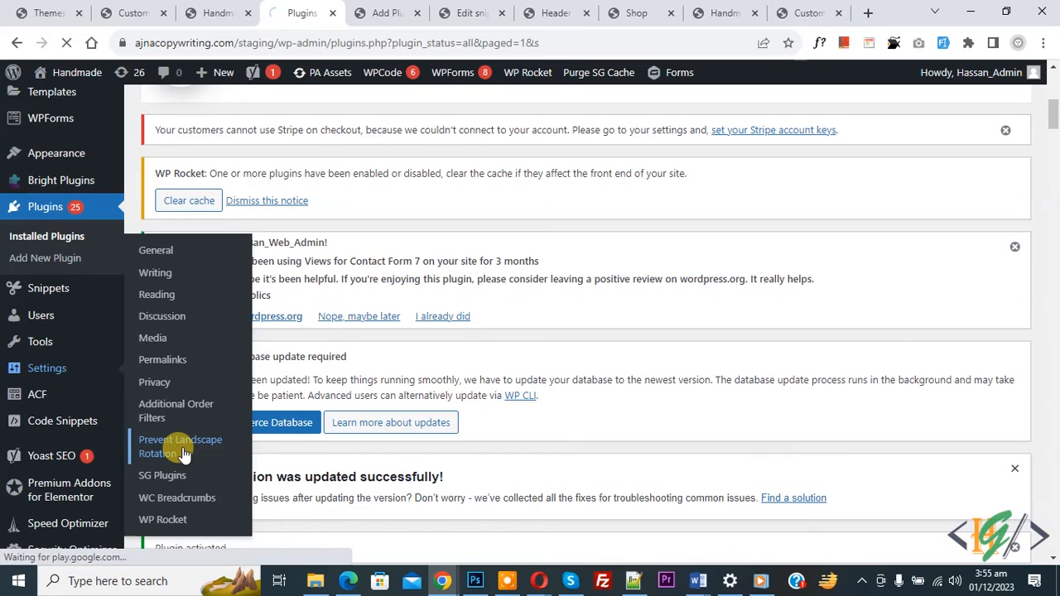
click(181, 446)
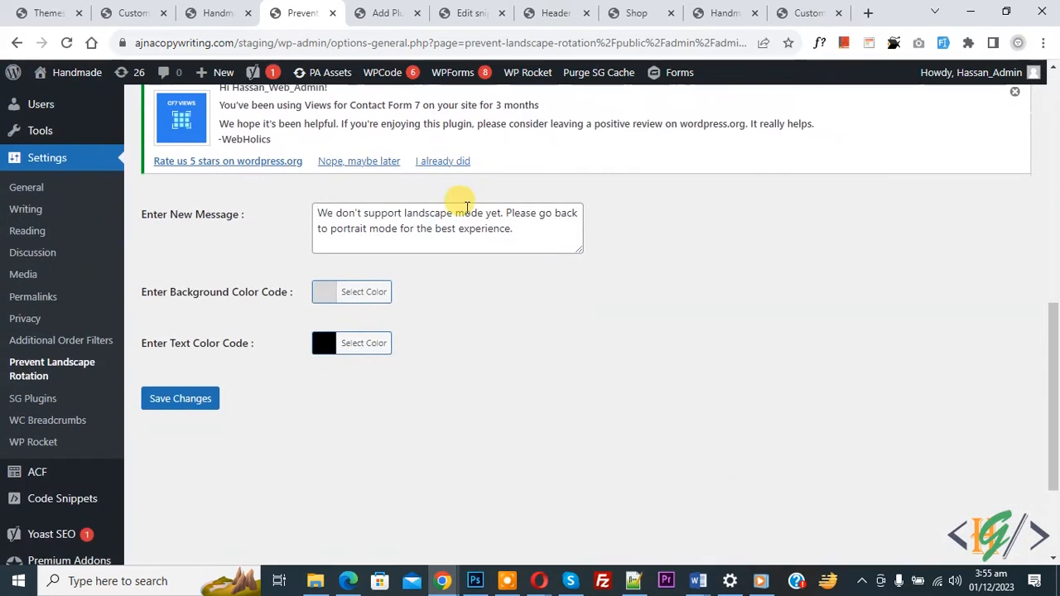
mouse_move(365, 218)
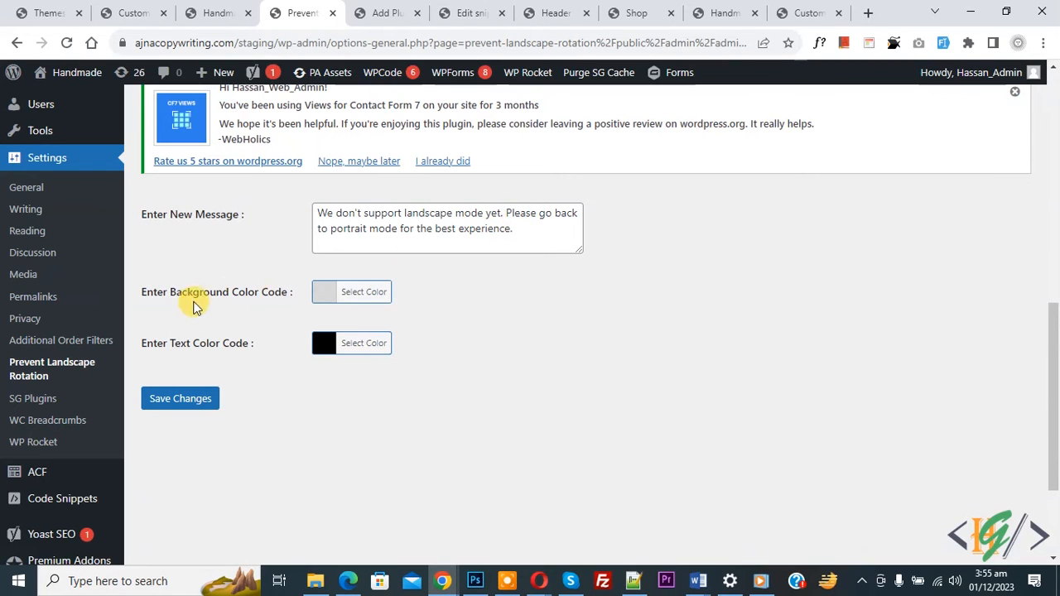
mouse_move(242, 346)
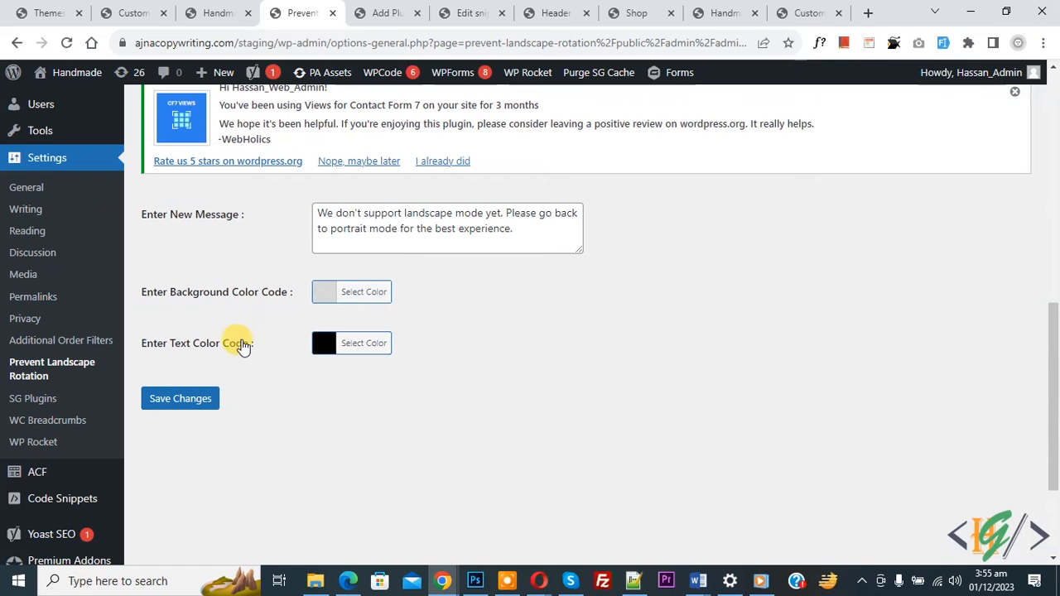
mouse_move(272, 343)
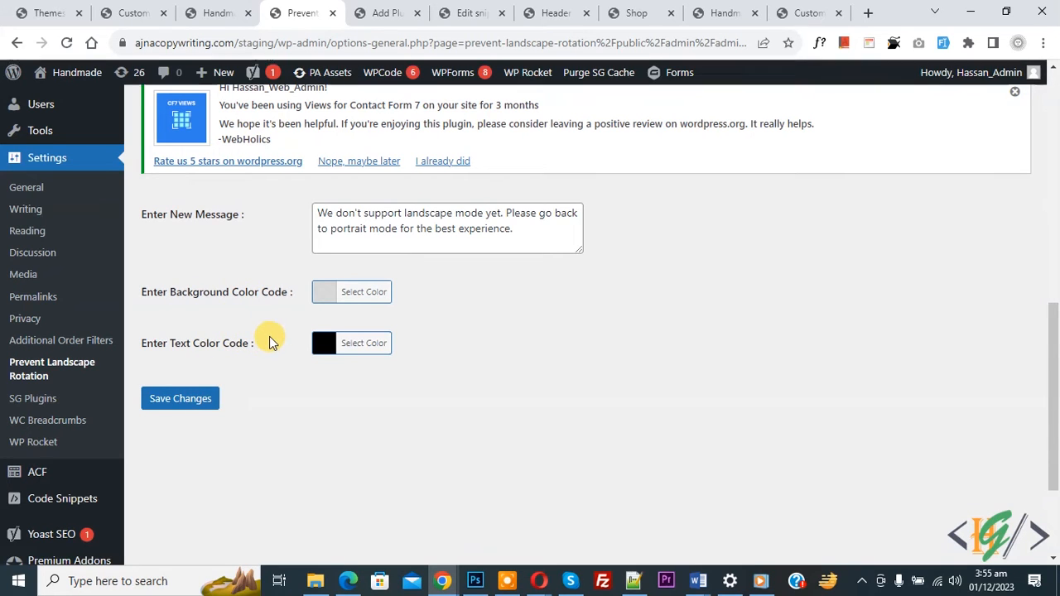
mouse_move(259, 370)
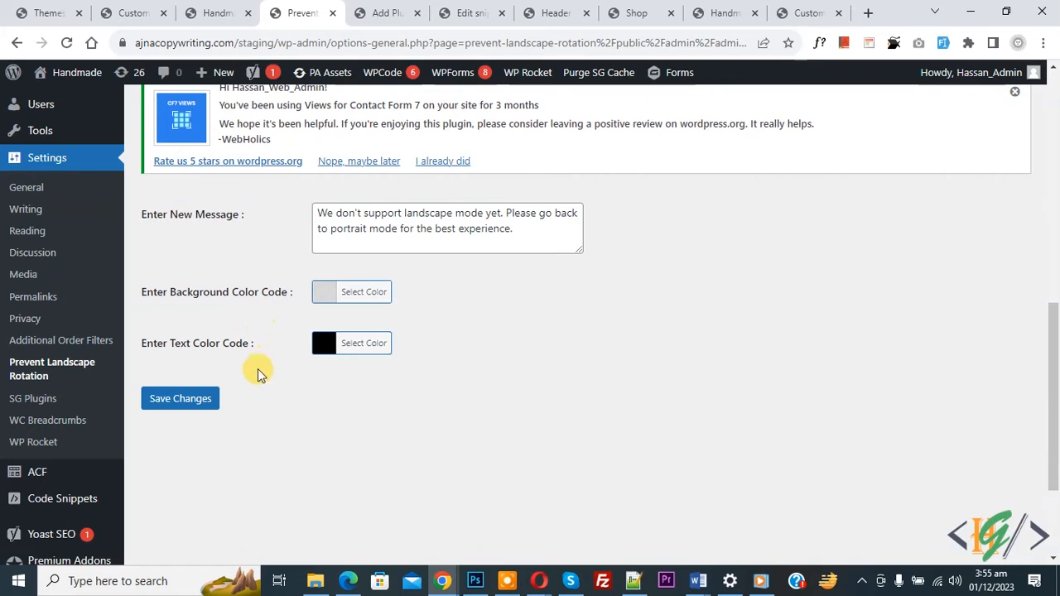